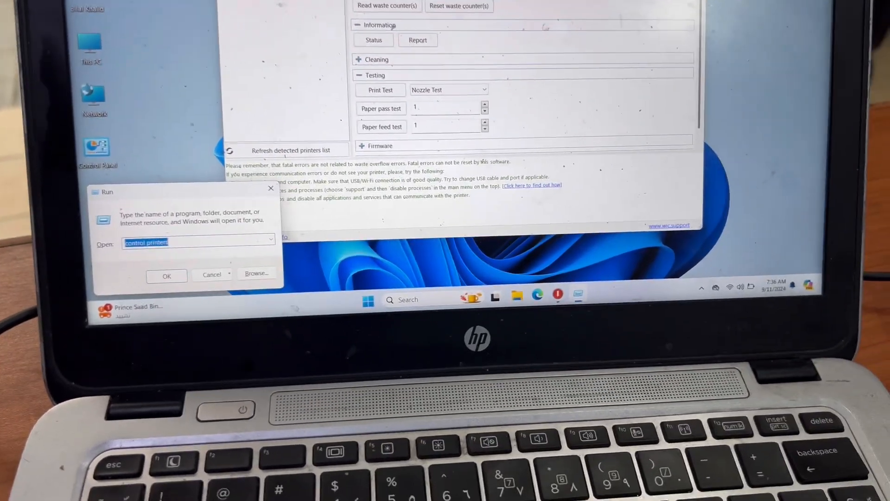
Run 'control printers' and go to the Printers & scanners list showing EPSON L3250 Series.
click(167, 275)
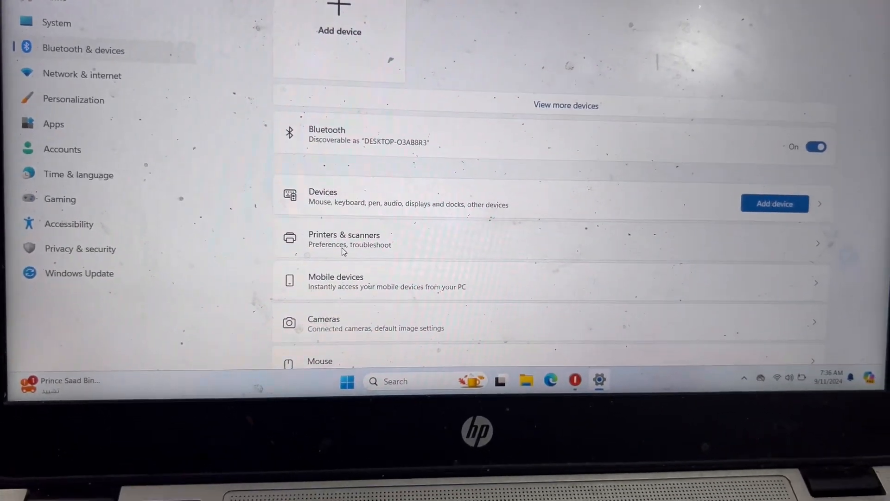
click(344, 238)
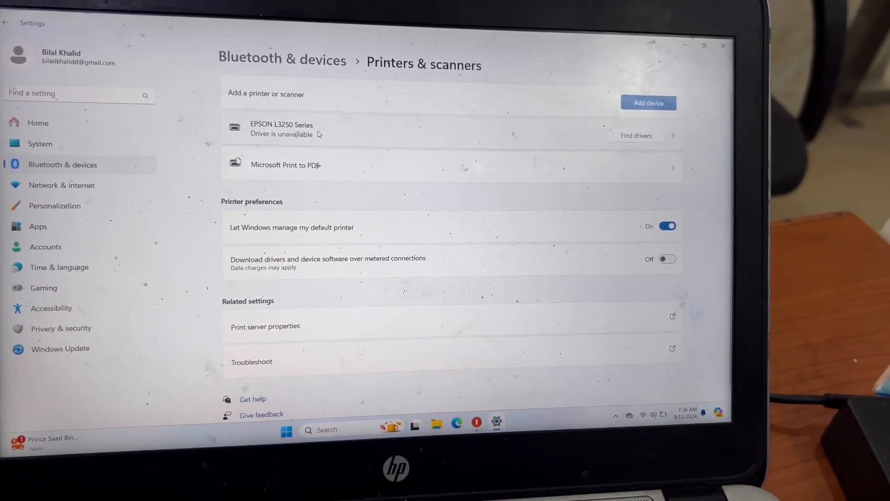
Open Printing preferences for the EPSON L3250 Series printer.
click(281, 128)
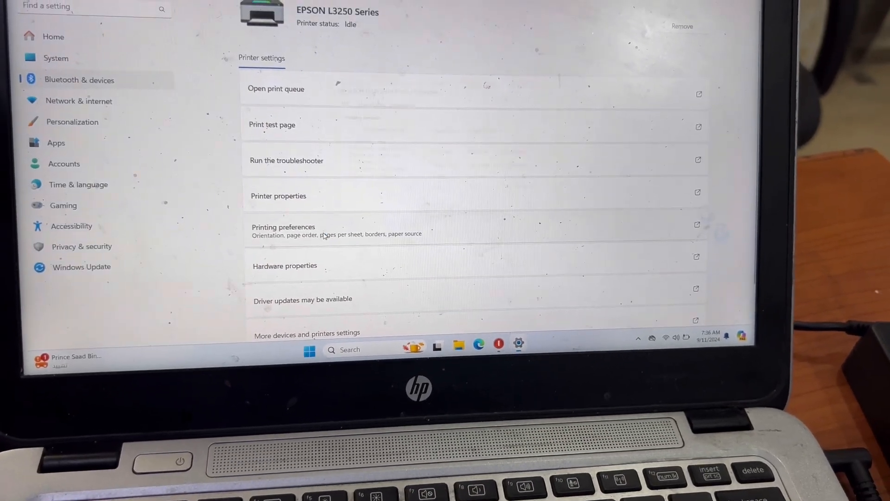
click(283, 227)
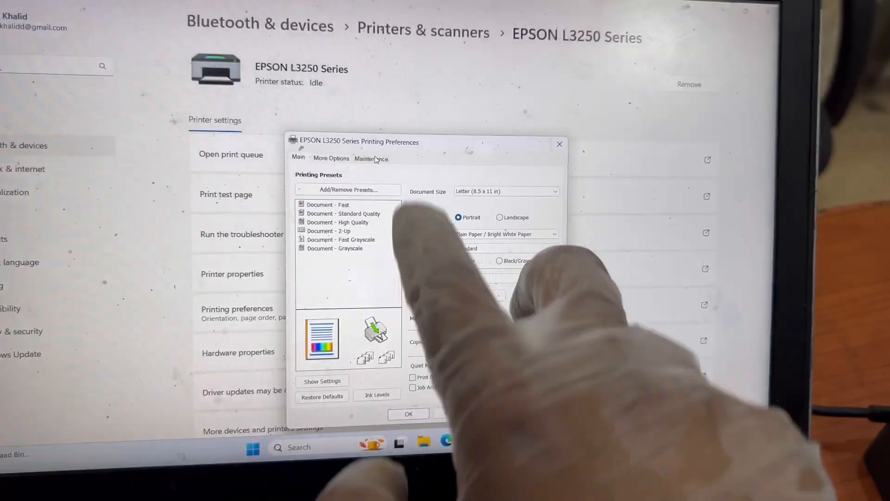
Open the Maintenance tab and launch the Power Cleaning wizard.
click(371, 159)
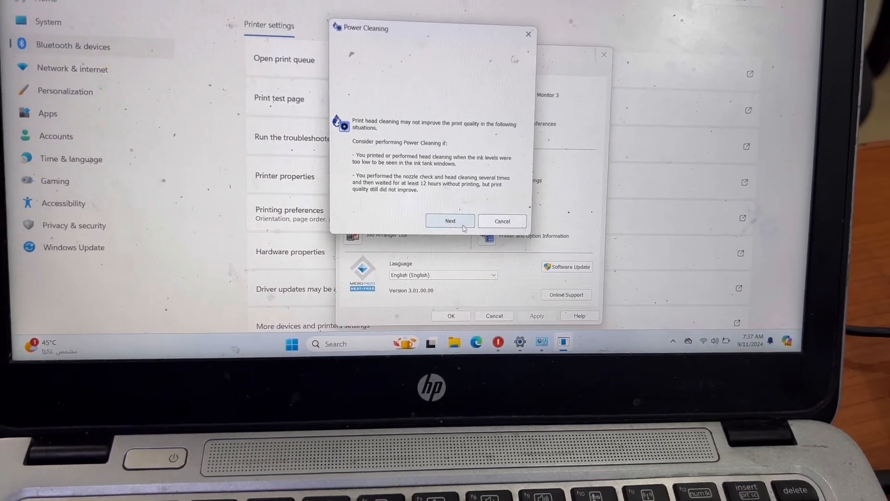
Confirm the ink and 12-hour interval requirements and advance the Power Cleaning wizard.
click(450, 220)
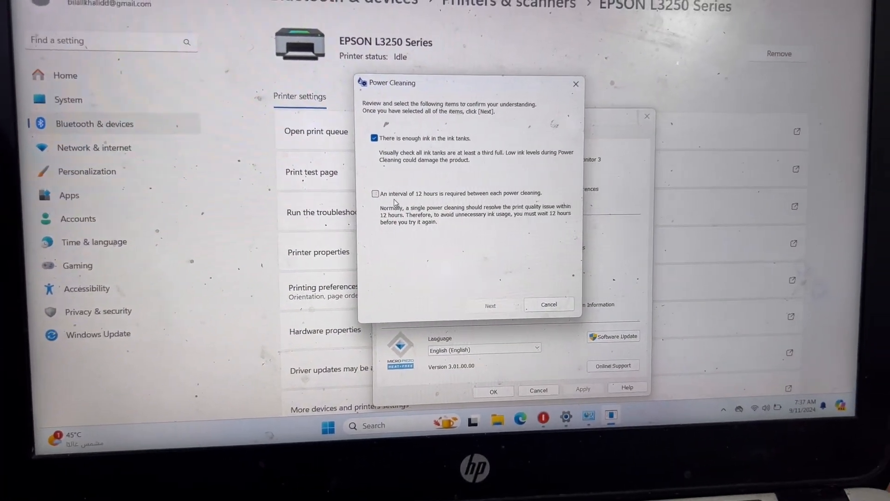
click(375, 194)
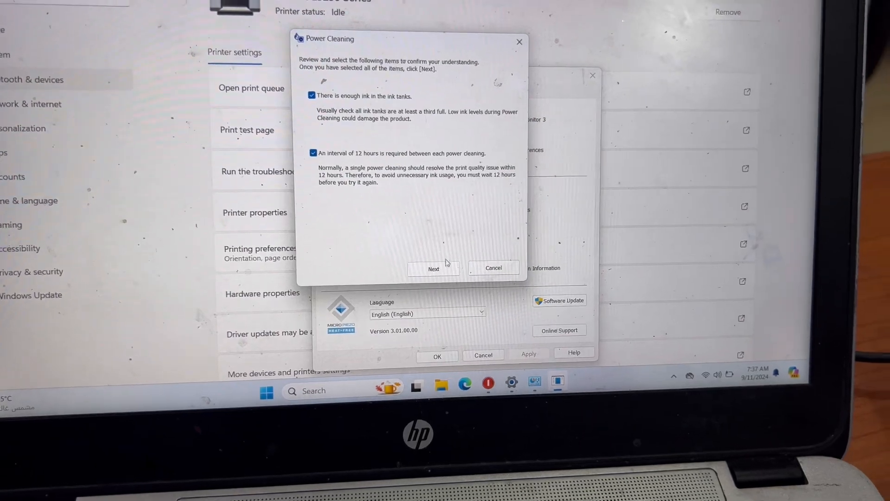
click(434, 268)
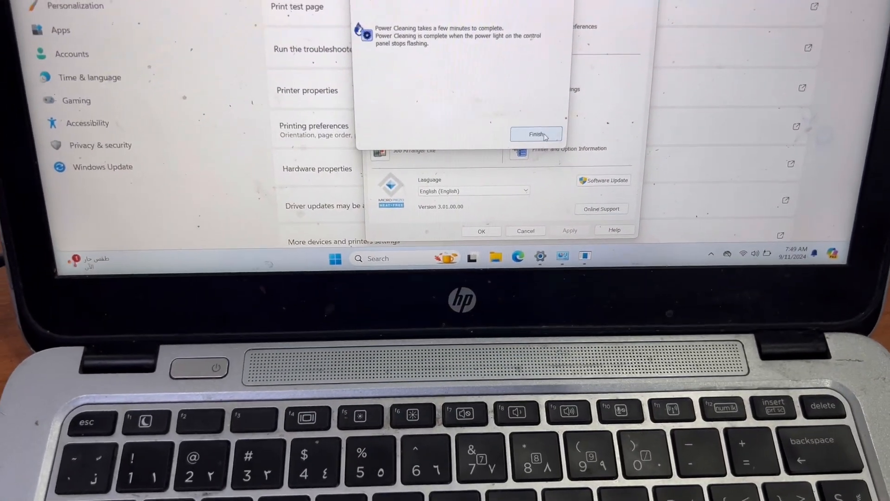
Finish the Power Cleaning wizard and dismiss the nozzle check prompt.
click(535, 134)
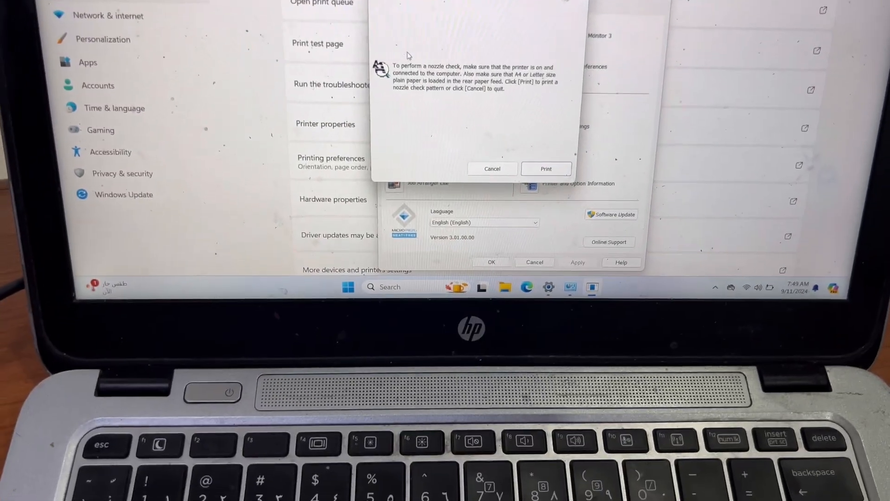
click(492, 168)
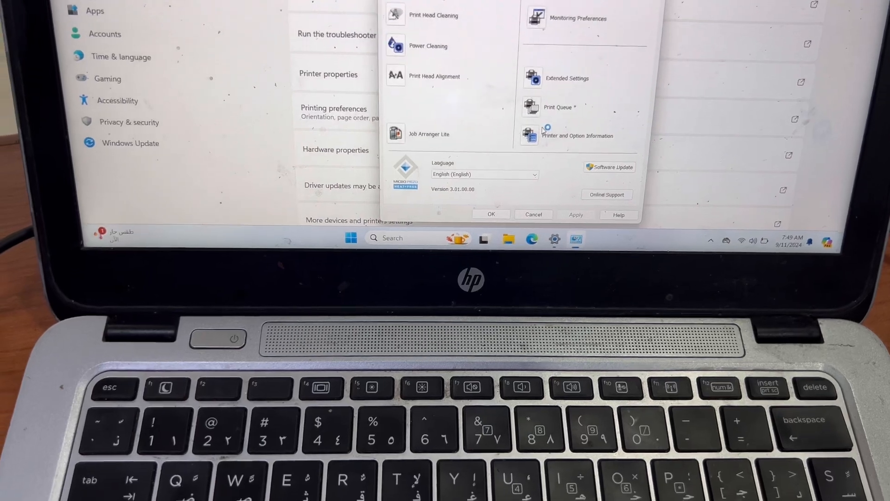